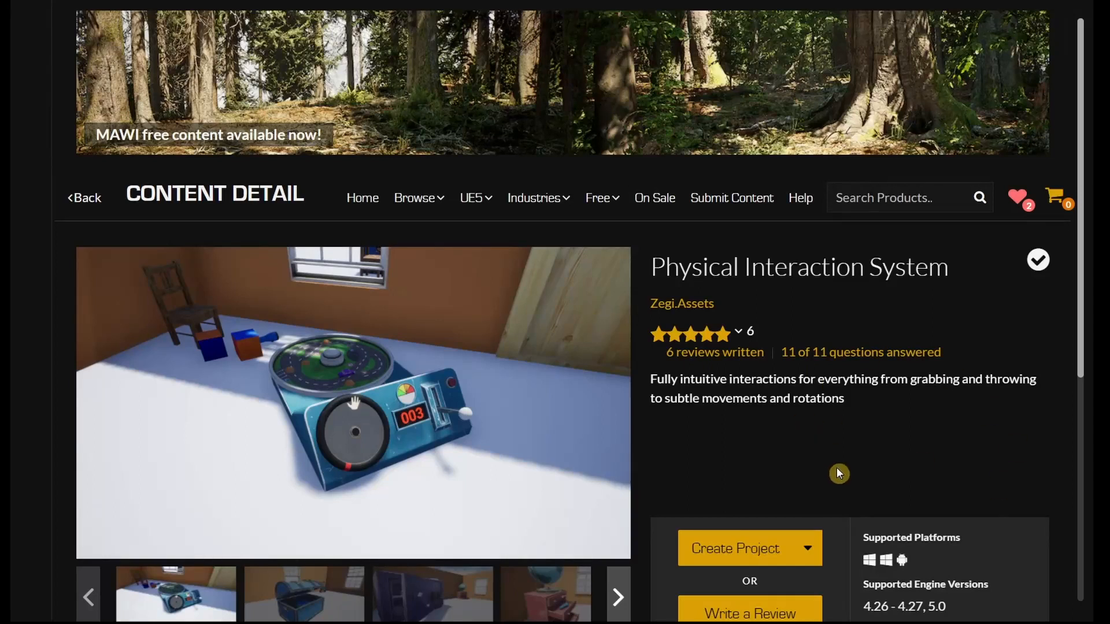
mouse_move(853, 482)
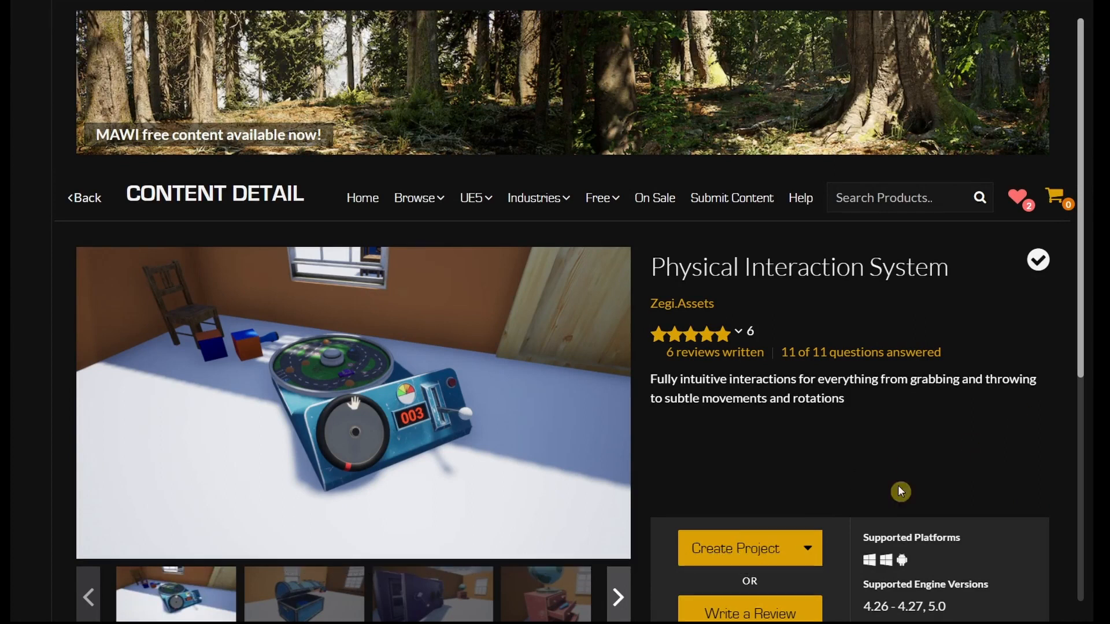
Step: Bring up the Unreal Editor with the PhysInteractSys project's Demo level loaded
scroll("down", 3)
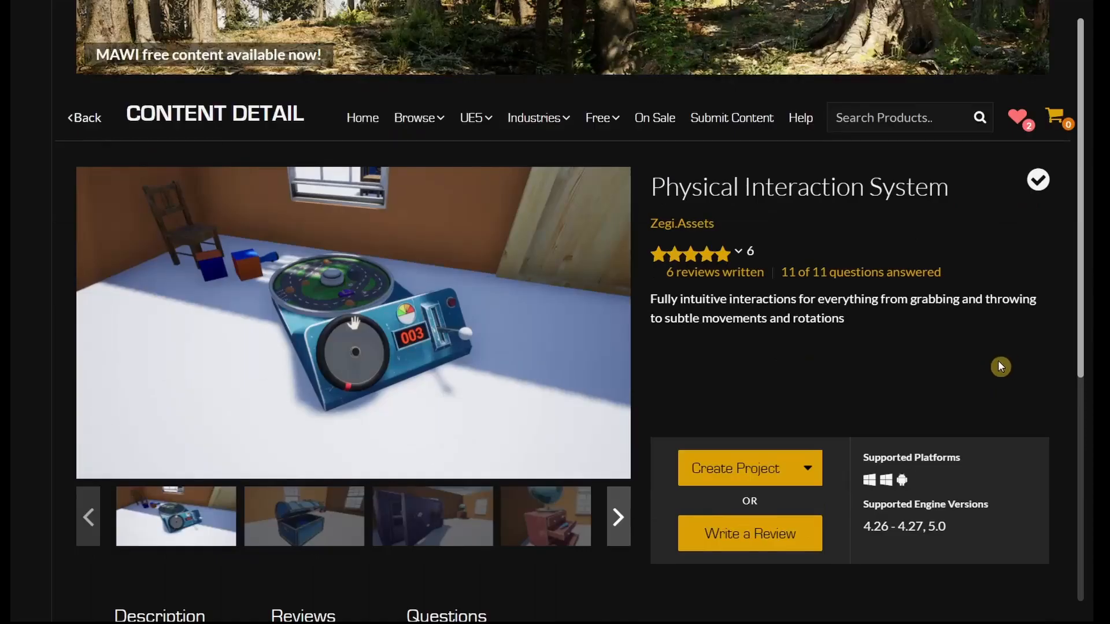
mouse_move(801, 348)
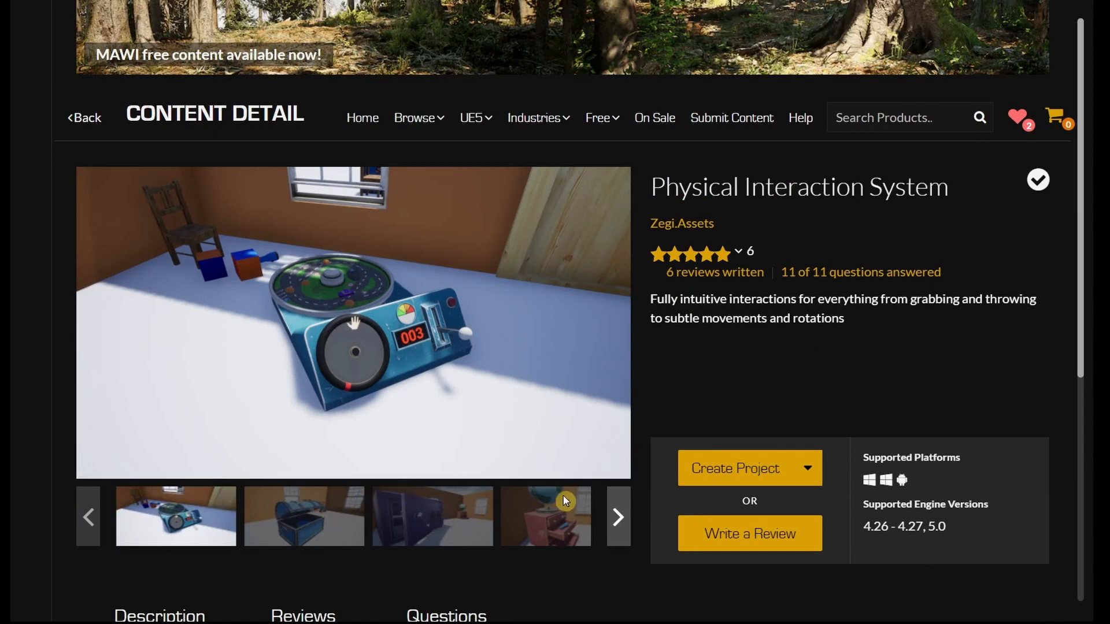
scroll("down", 3)
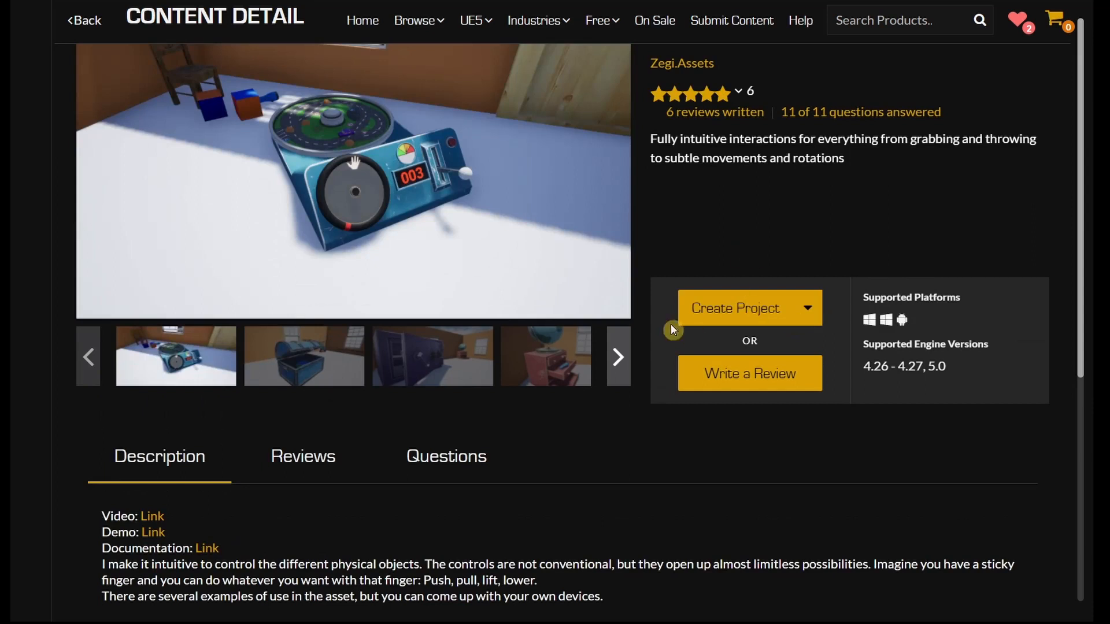
mouse_move(729, 433)
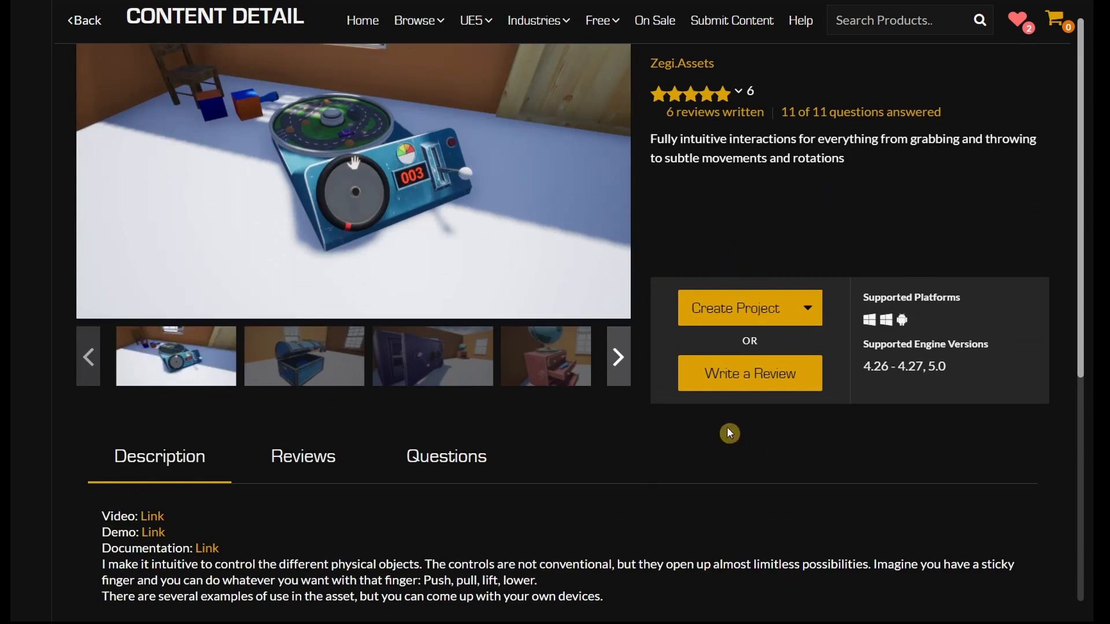
left_click(739, 308)
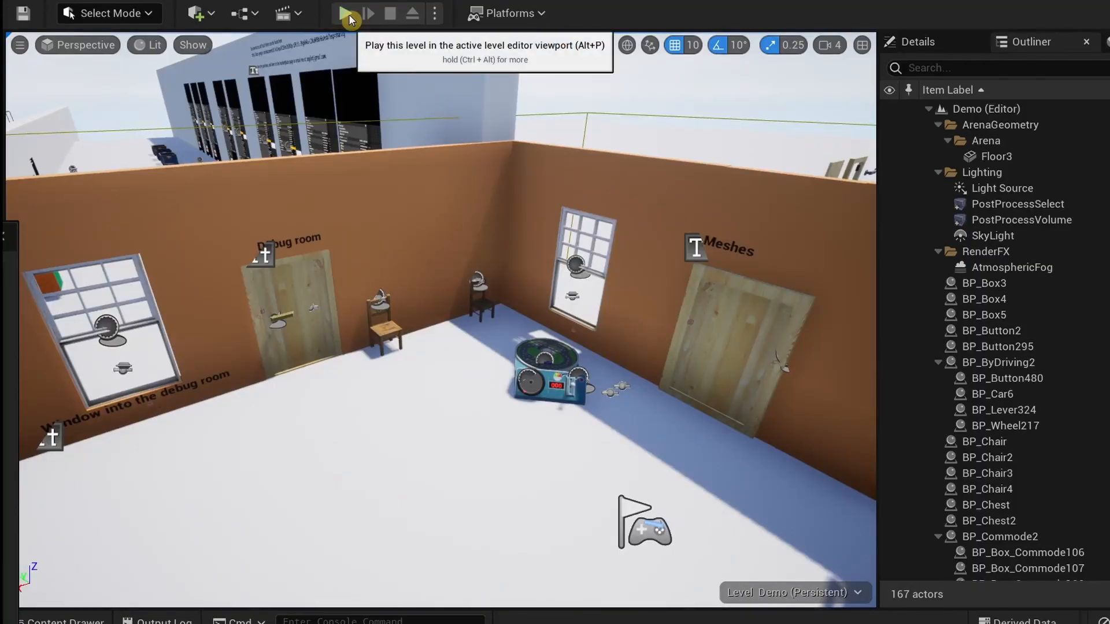
Step: Play the Demo level and switch grip type to Accurate while grabbing a door handle
left_click(346, 13)
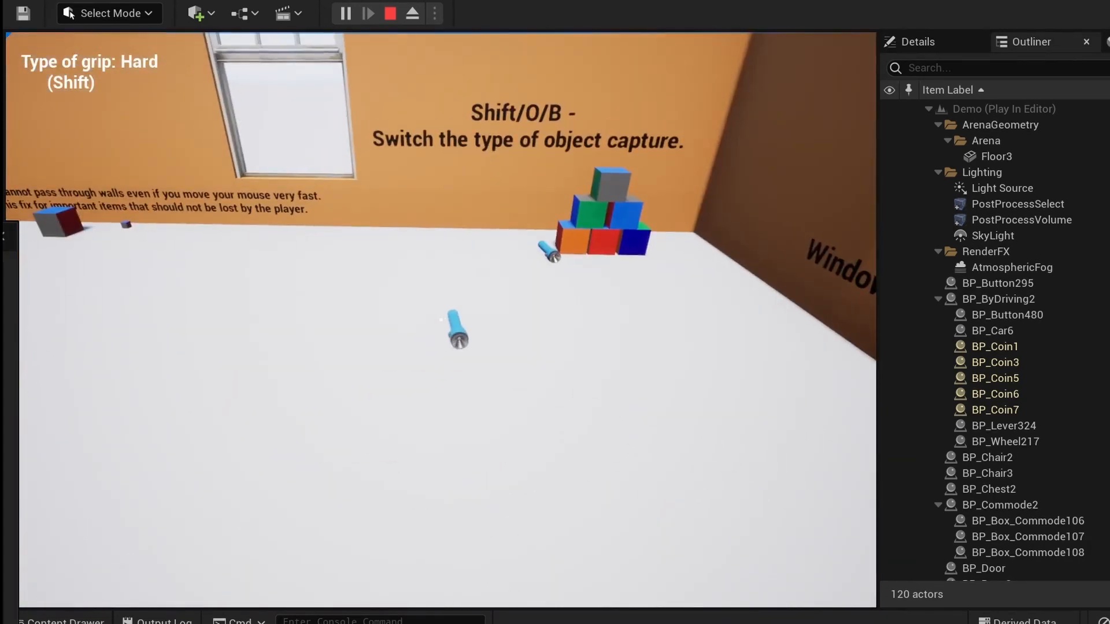
key("shift")
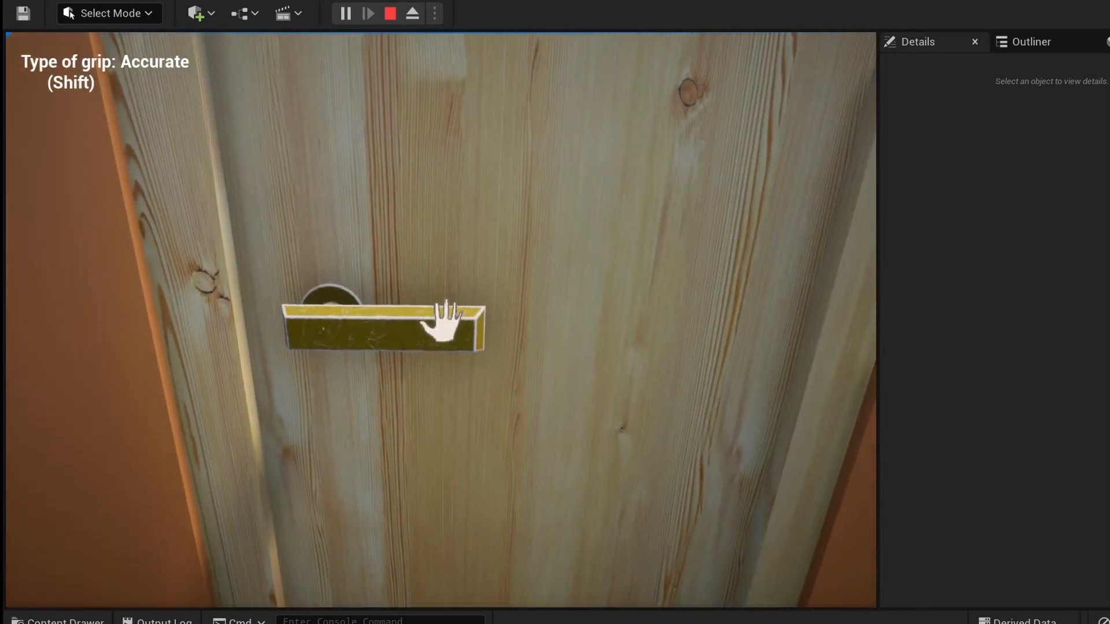
Step: Stop play and browse the Content Drawer to Content > PhysicalS > BP
left_click_drag(439, 319, 340, 445)
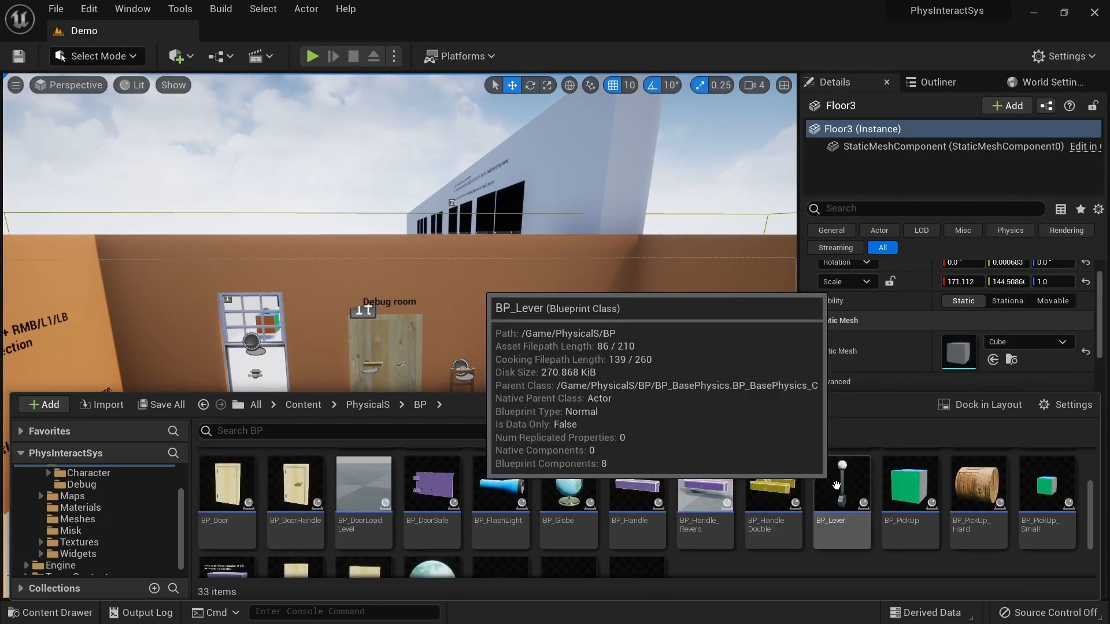
Step: Create a child Blueprint class of BP_Lever named BP_Lever_Test
right_click(841, 488)
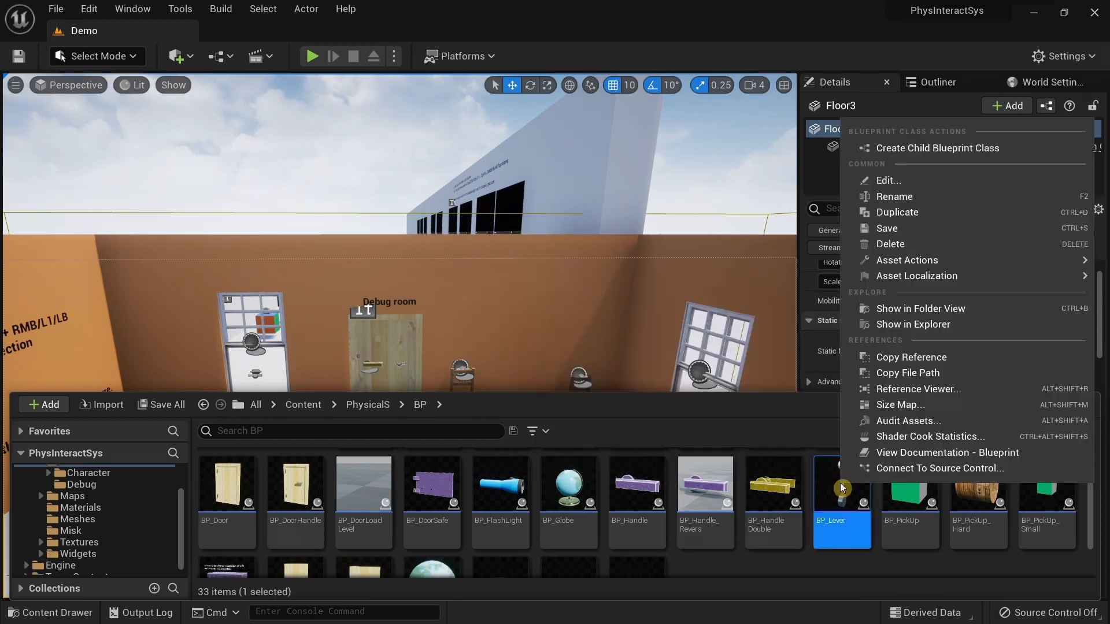
mouse_move(994, 145)
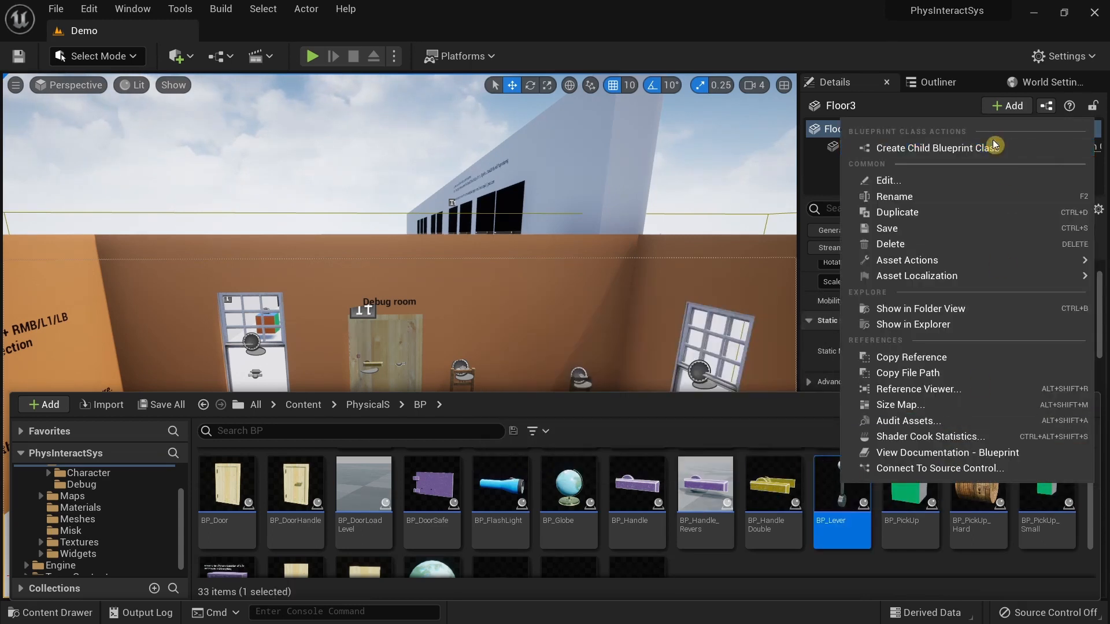
mouse_move(937, 147)
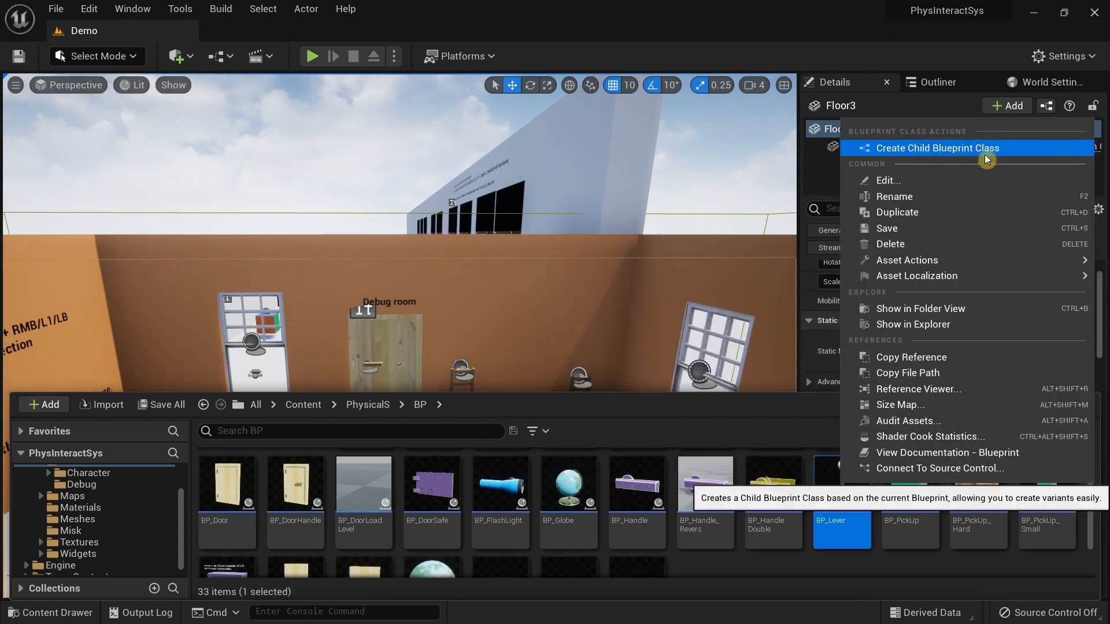
left_click(937, 148)
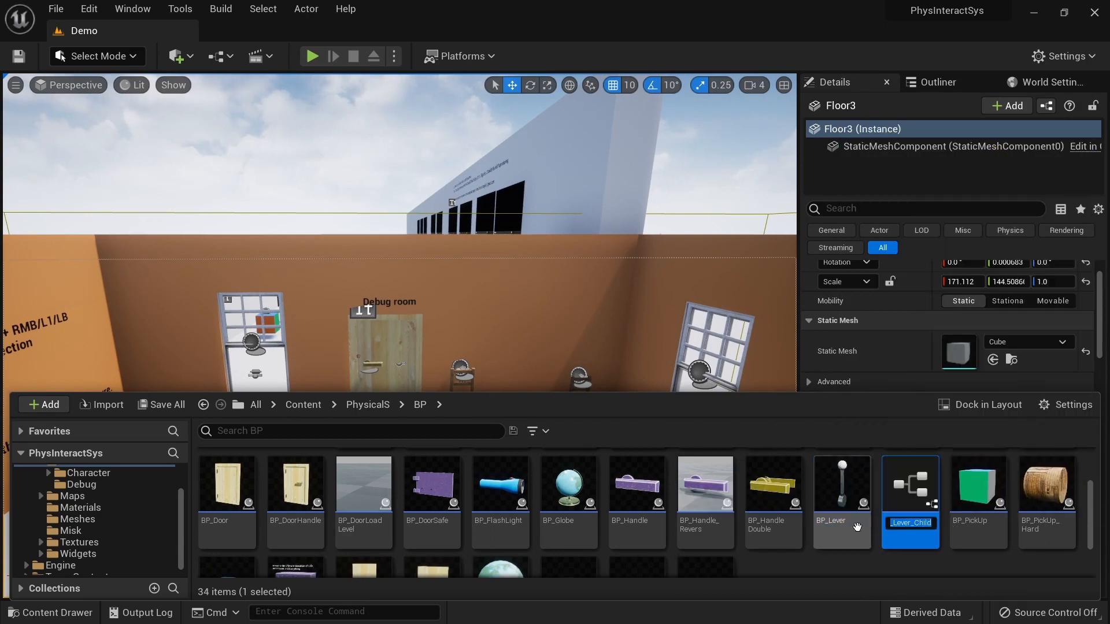
mouse_move(909, 485)
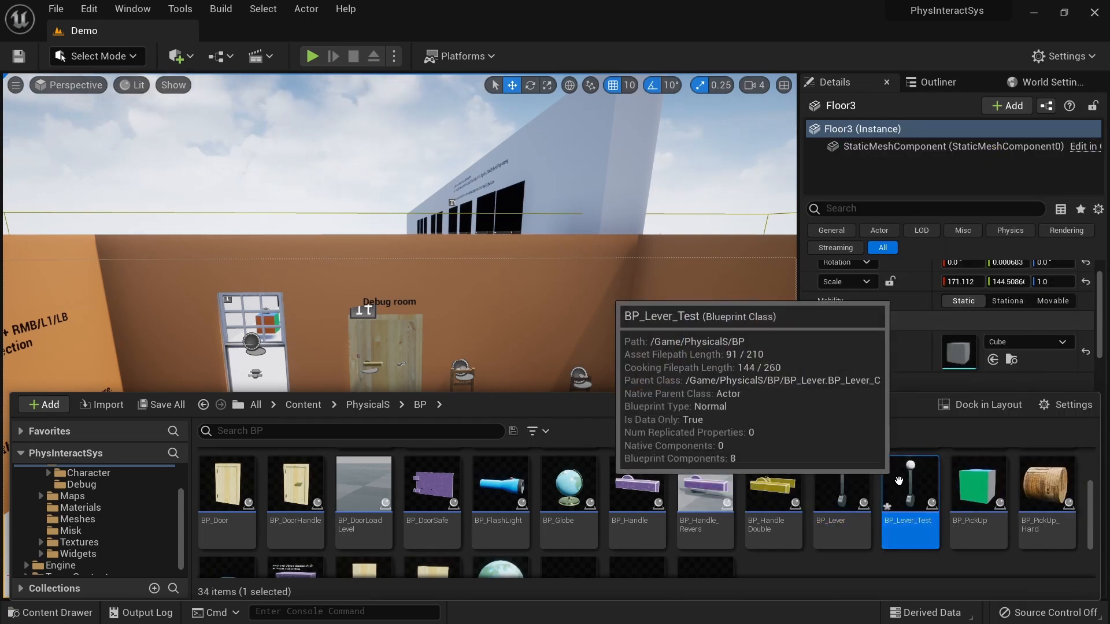
Step: Open BP_Lever_Test, select MainMesh and open its MI_arm material instance
double_click(909, 485)
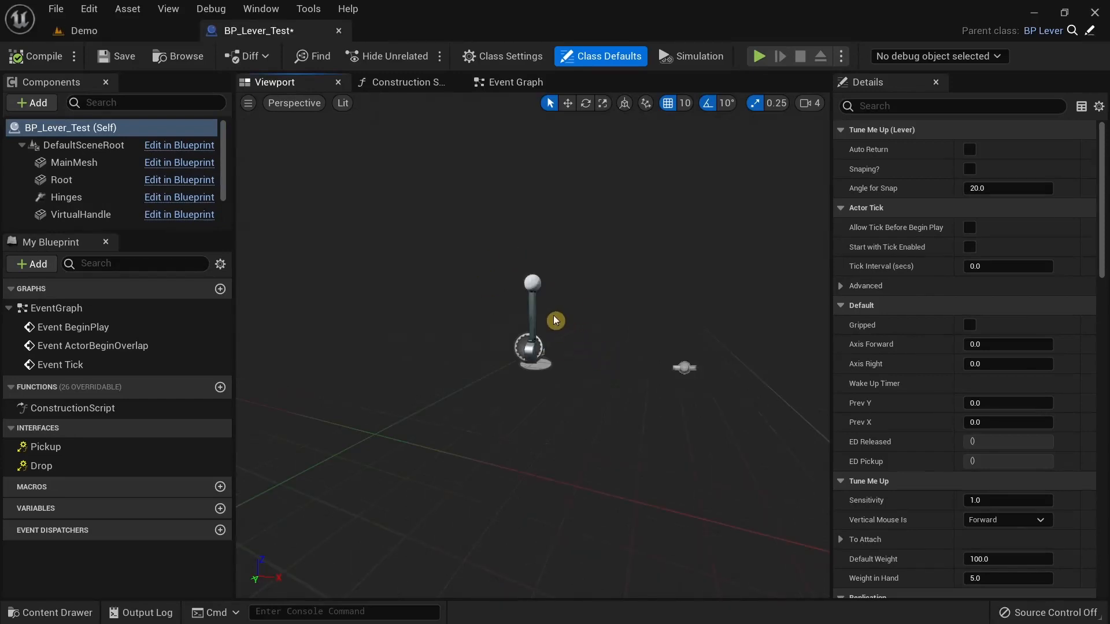
left_click(73, 162)
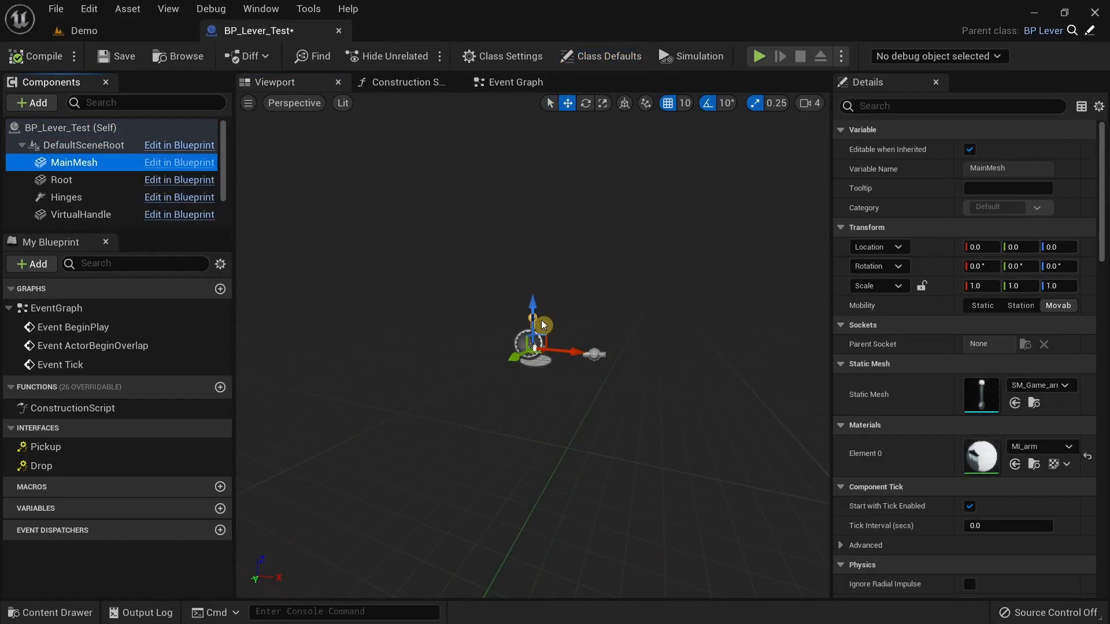
mouse_move(1062, 394)
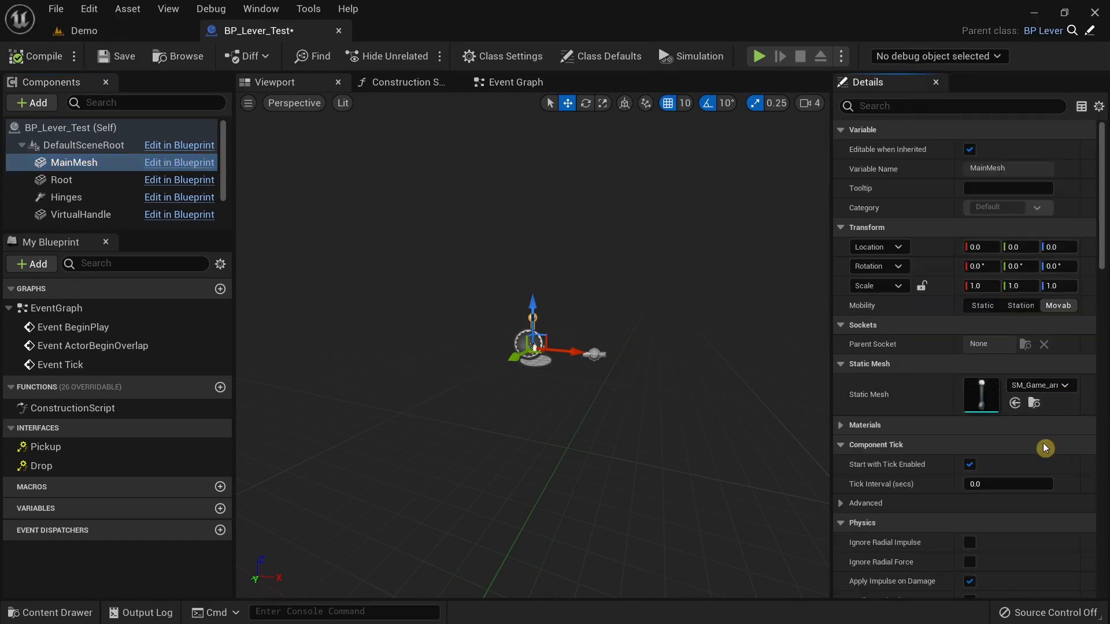
left_click(864, 424)
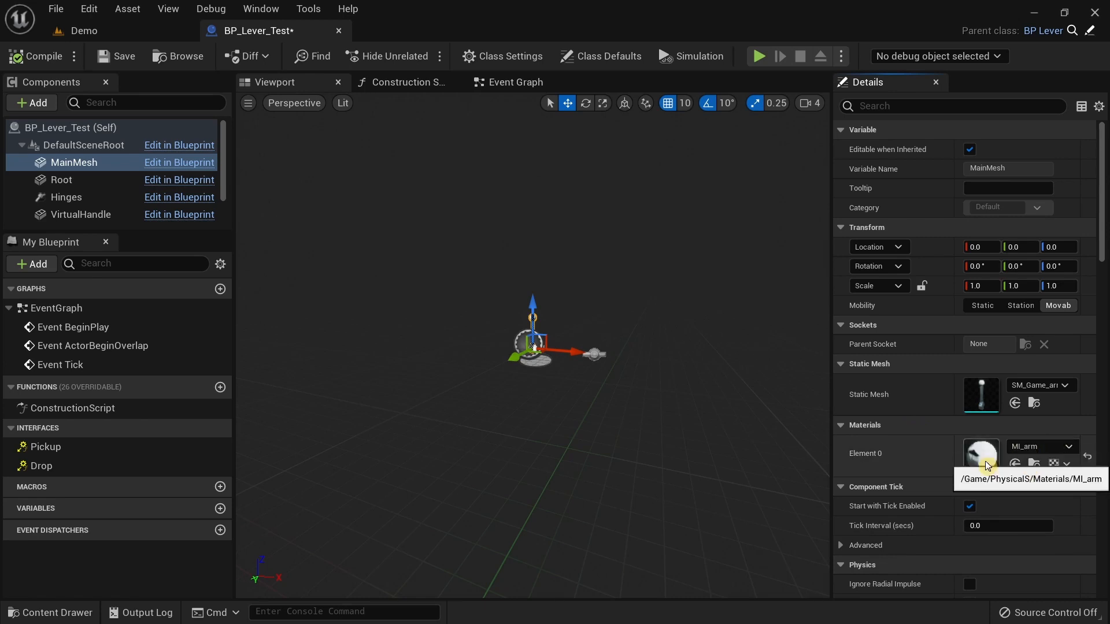
double_click(980, 453)
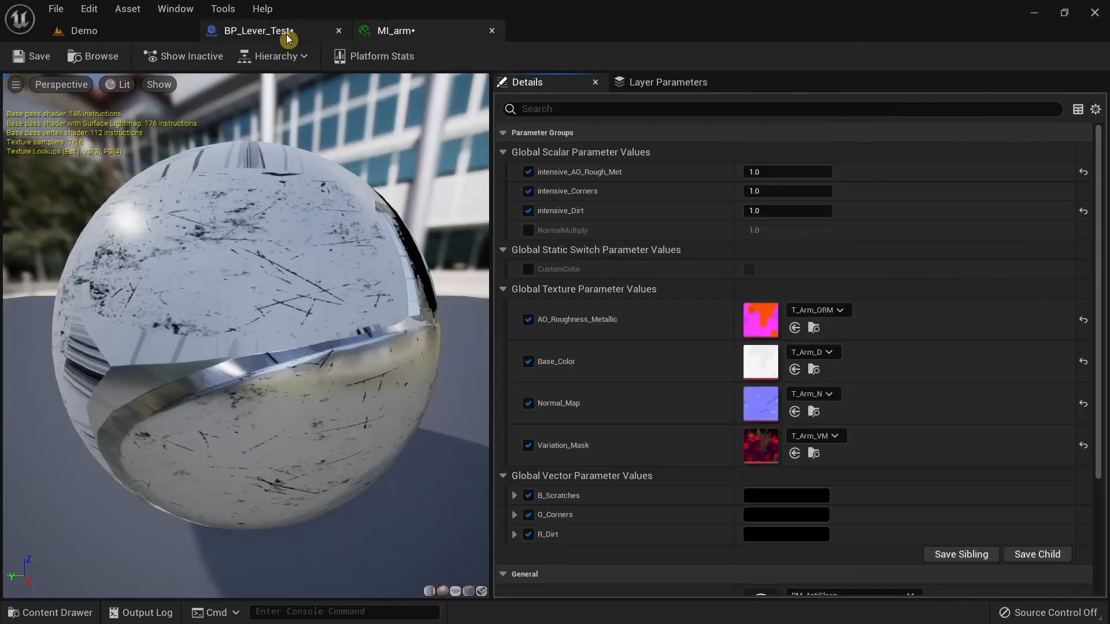
Step: Set MainMesh to SM_Cube with scale 0.05 × 0.05 × 1.0 and location Z 30
left_click(252, 31)
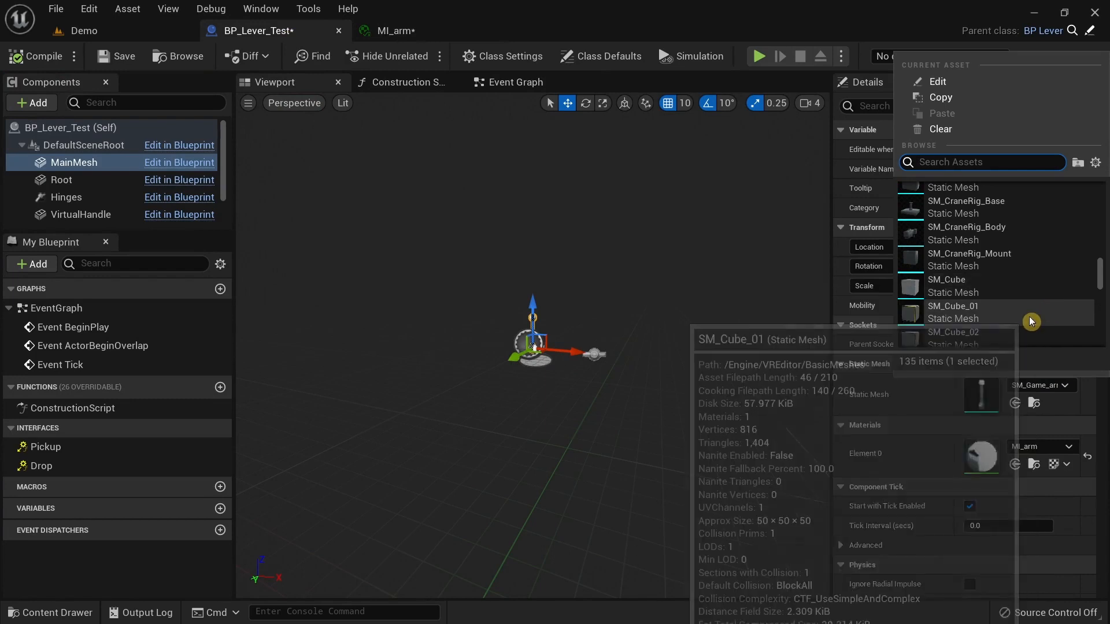
scroll("down", 3)
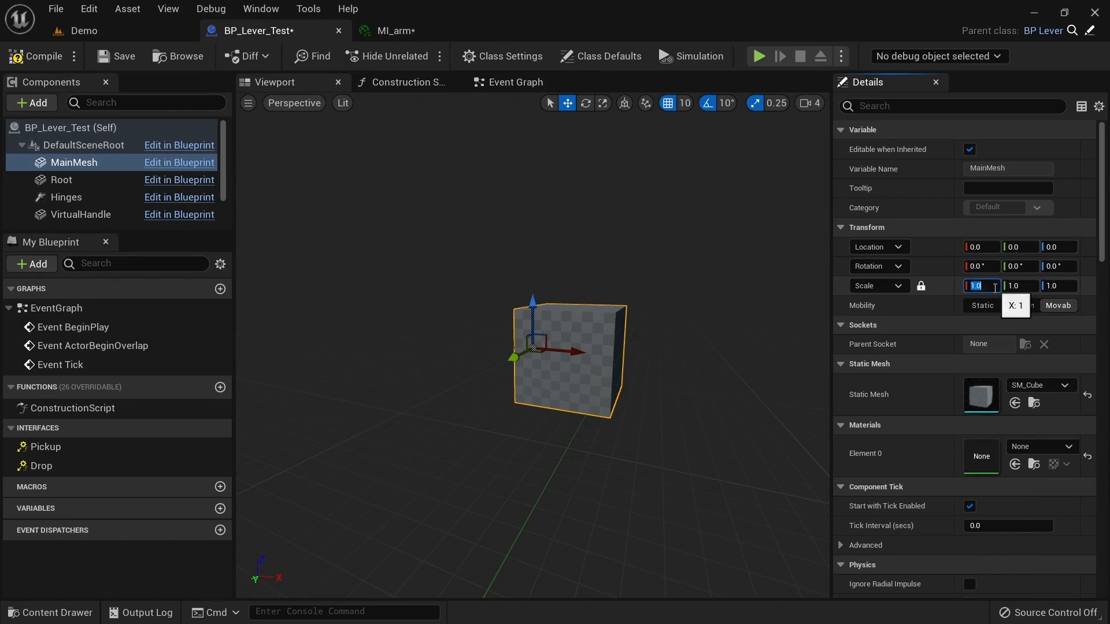
type("0.01")
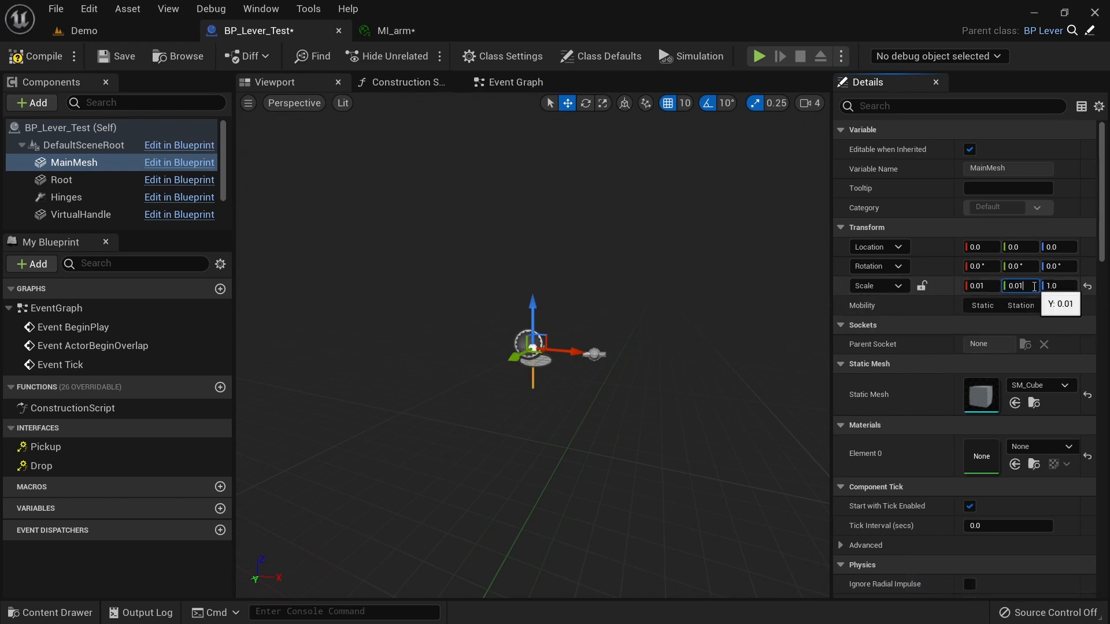
type("0.5")
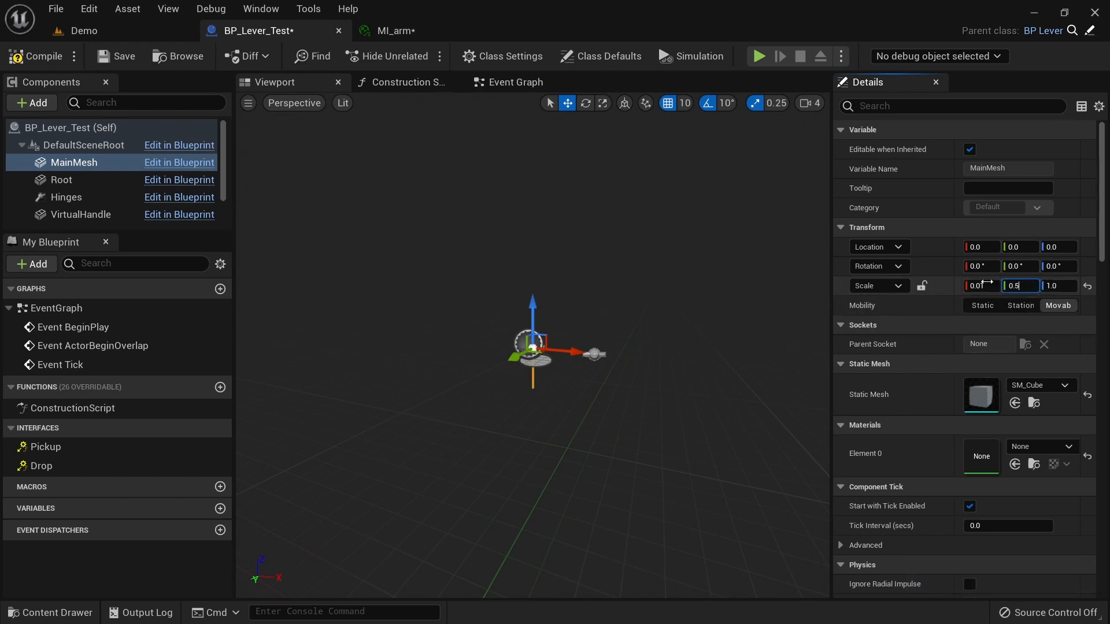
type("0.5")
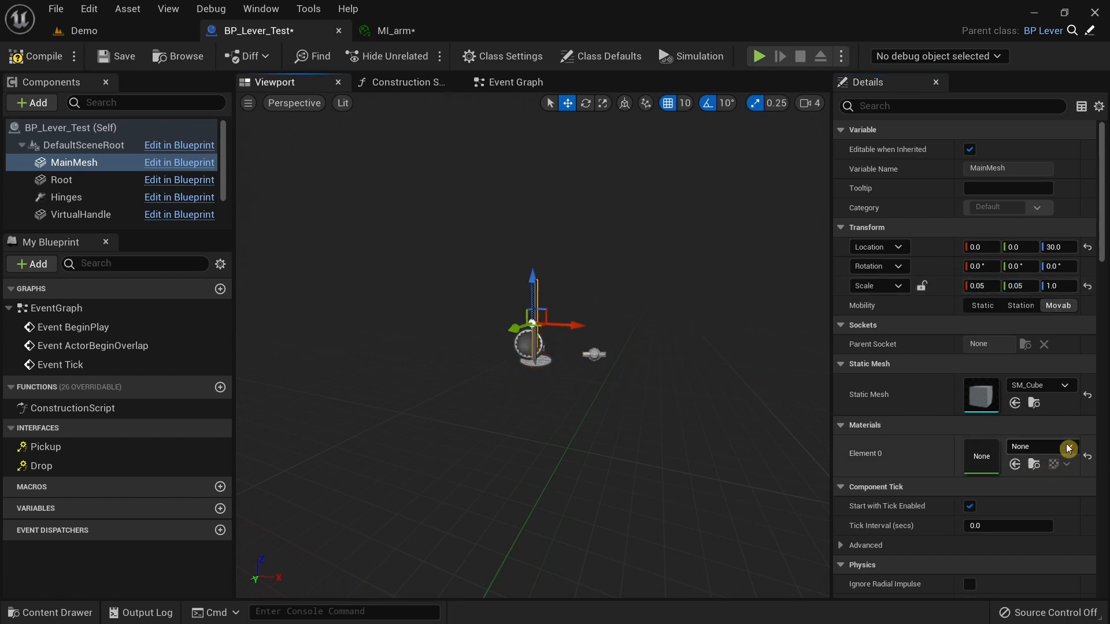
Step: Assign the MI_arm material to the cube mesh's Element 0 slot
left_click(1067, 448)
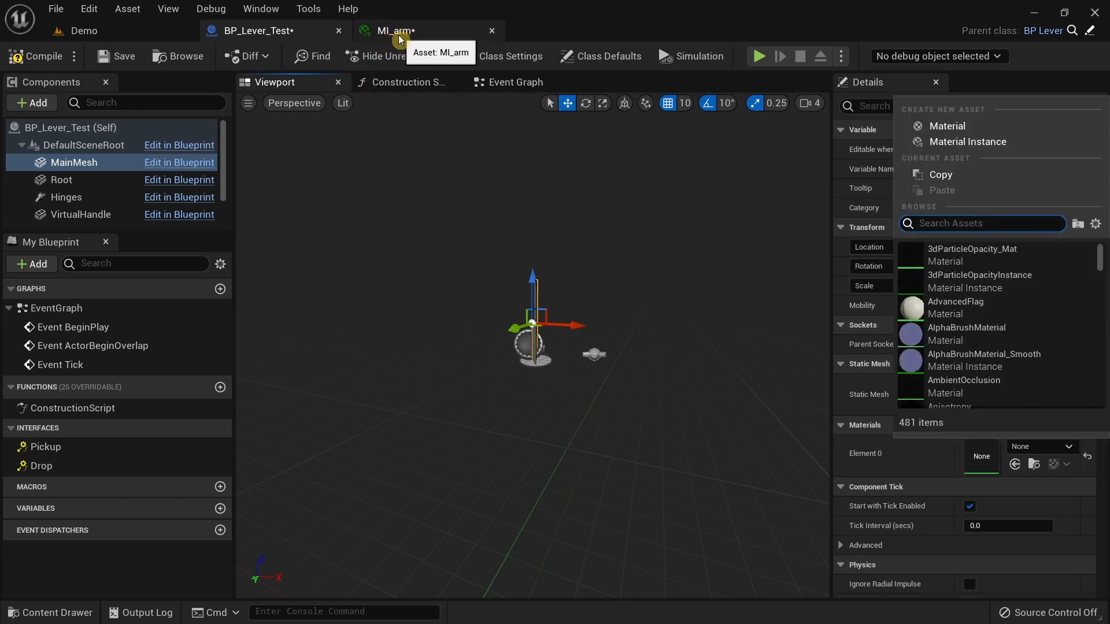
type("mi")
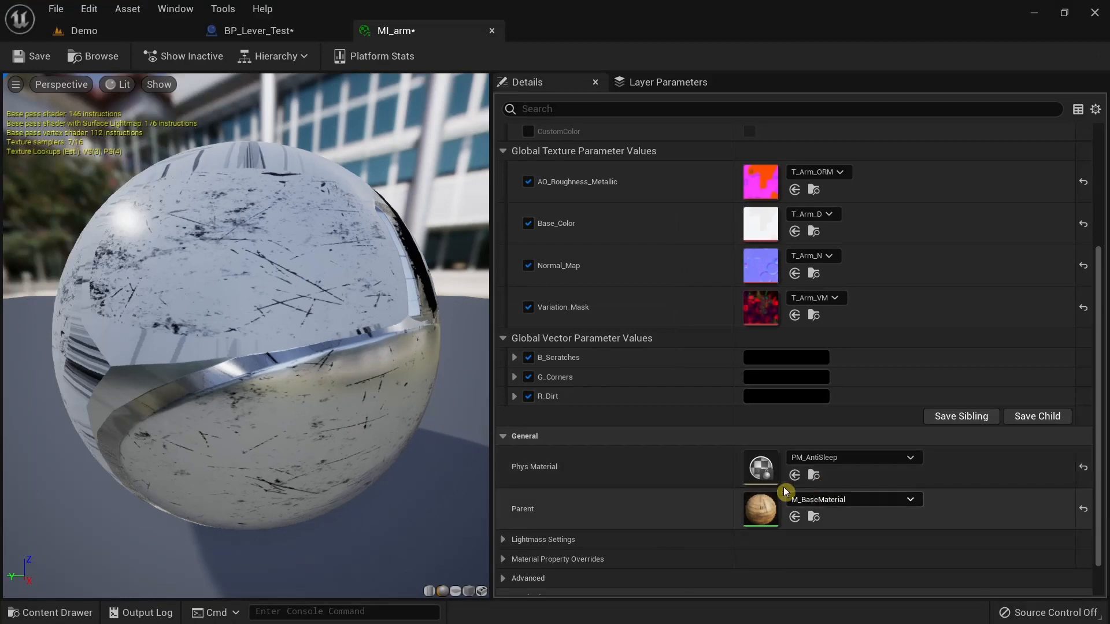
mouse_move(814, 457)
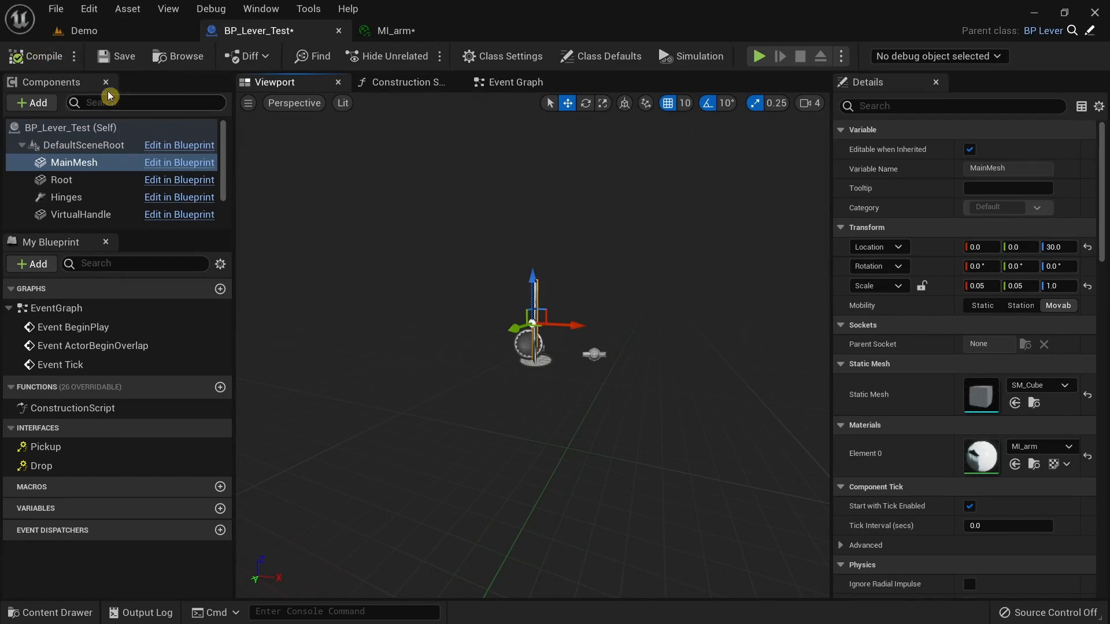
Step: Place BP_Lever_Test in the Demo level and start a play session
left_click(83, 31)
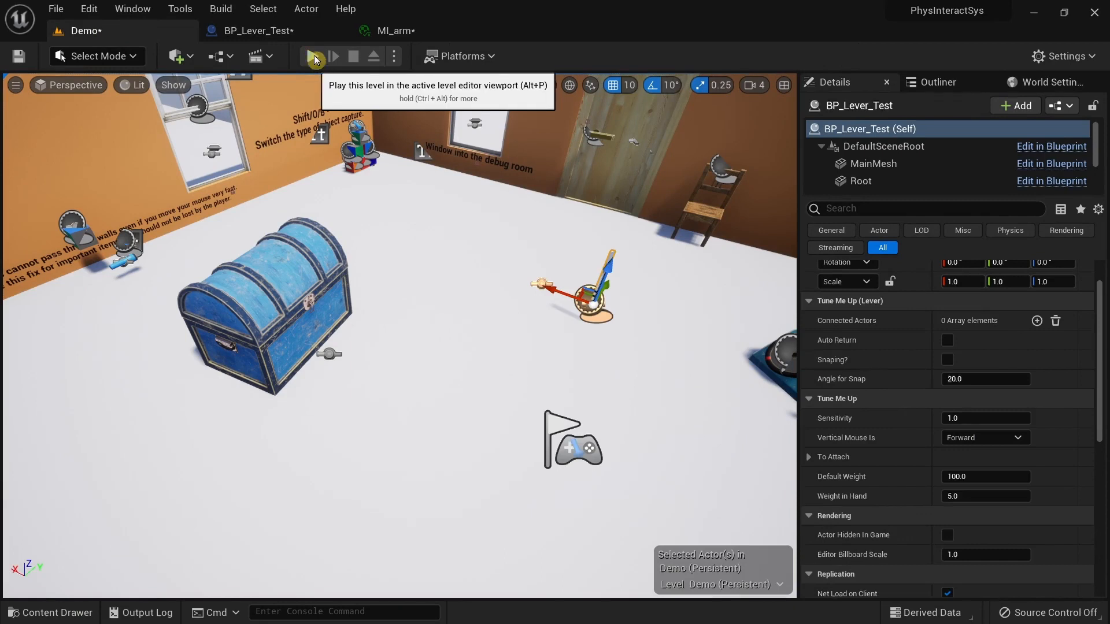
left_click(314, 56)
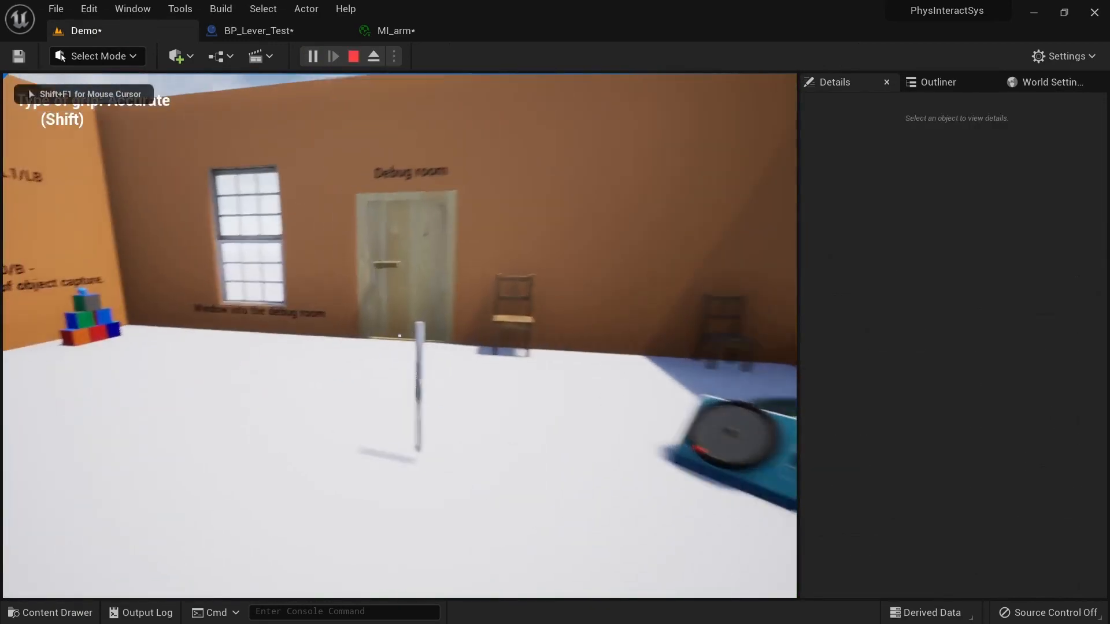